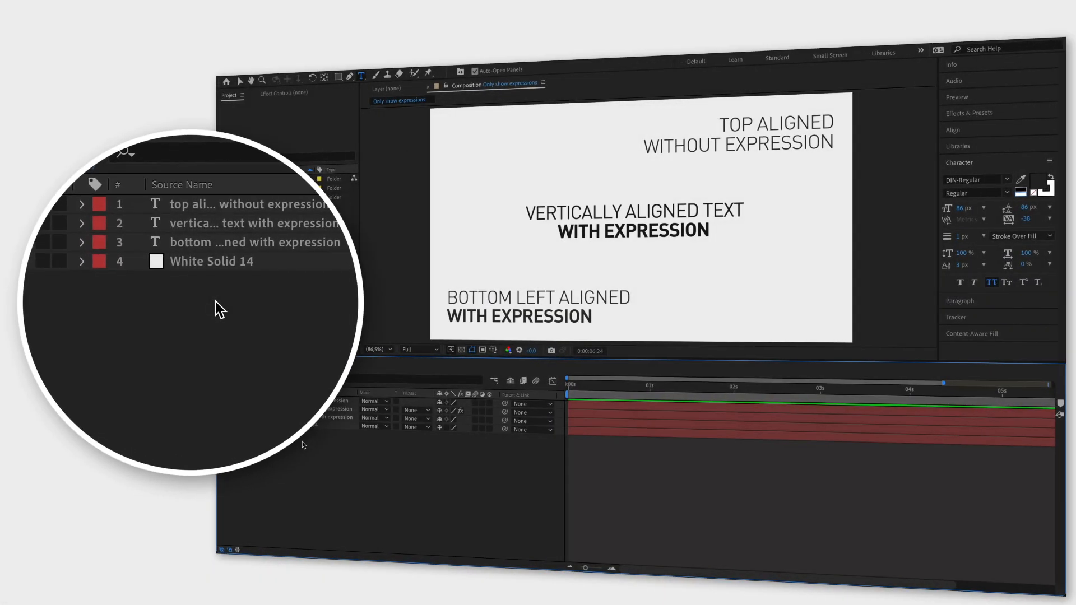
Reveal only Opacity on all layers with T, then toggle Position with P.
key("t")
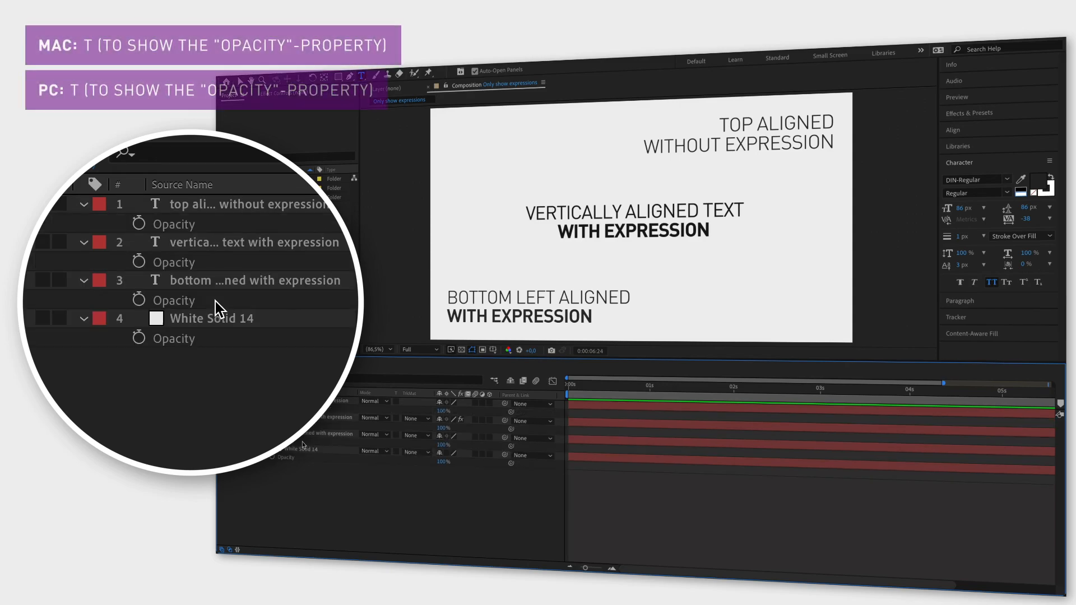
key("p")
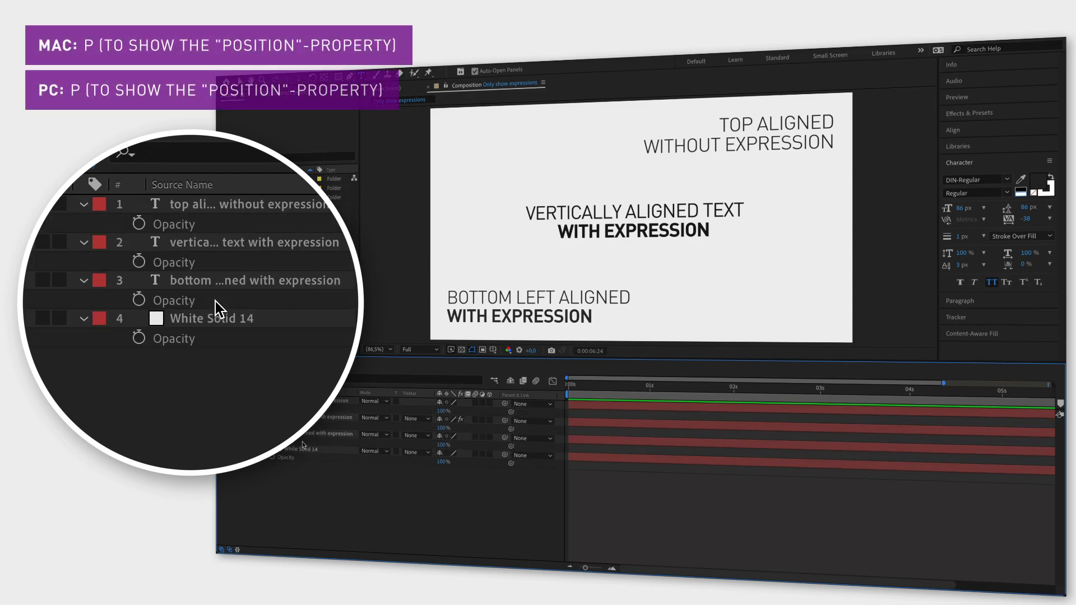
key("p")
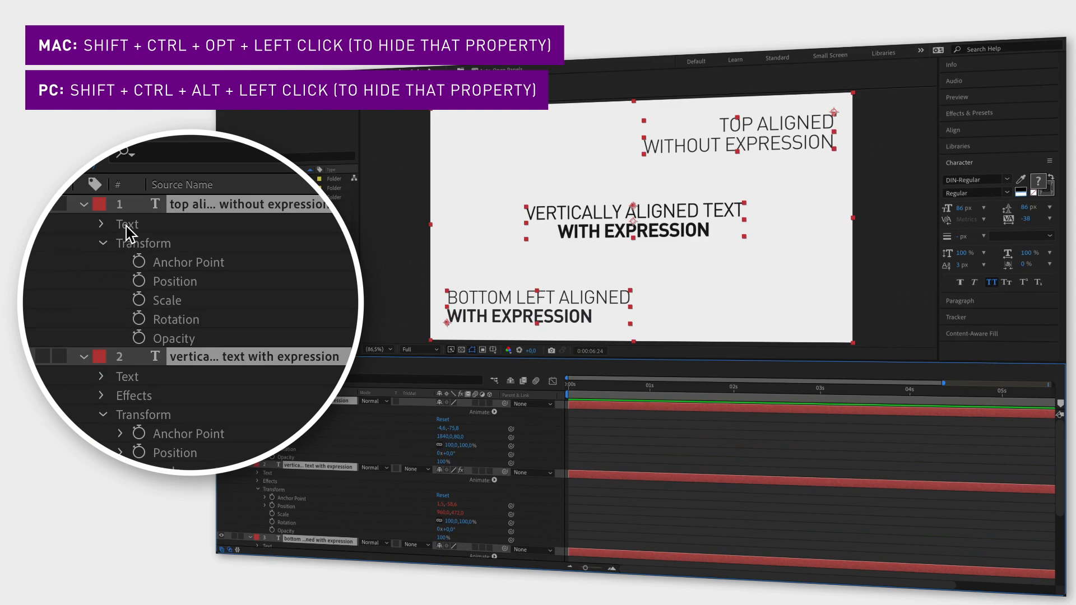
Hide layer 1's Text group with Shift+Ctrl+Alt-click, leaving only its Transform properties.
left_click(100, 224)
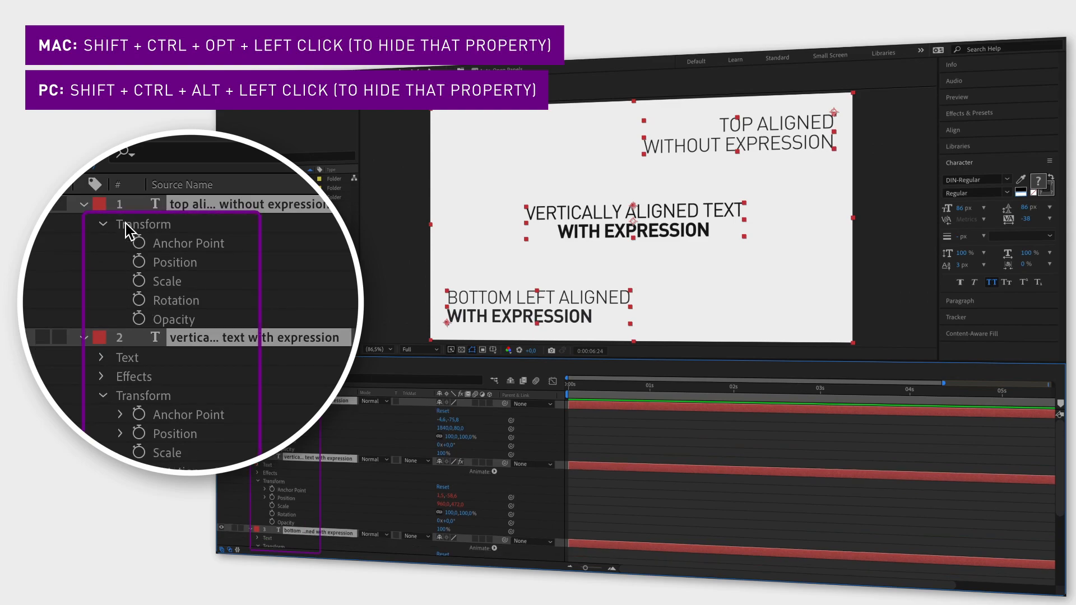